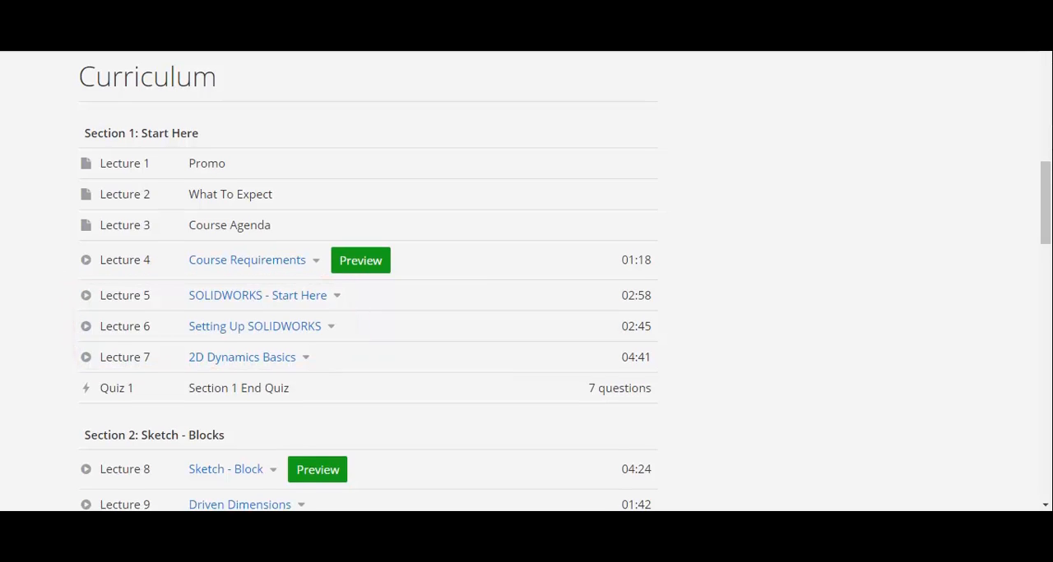
# Scroll the curriculum down past Section 1 to reveal the Section 2: Sketch - Blocks lectures
pyautogui.scroll(-3)
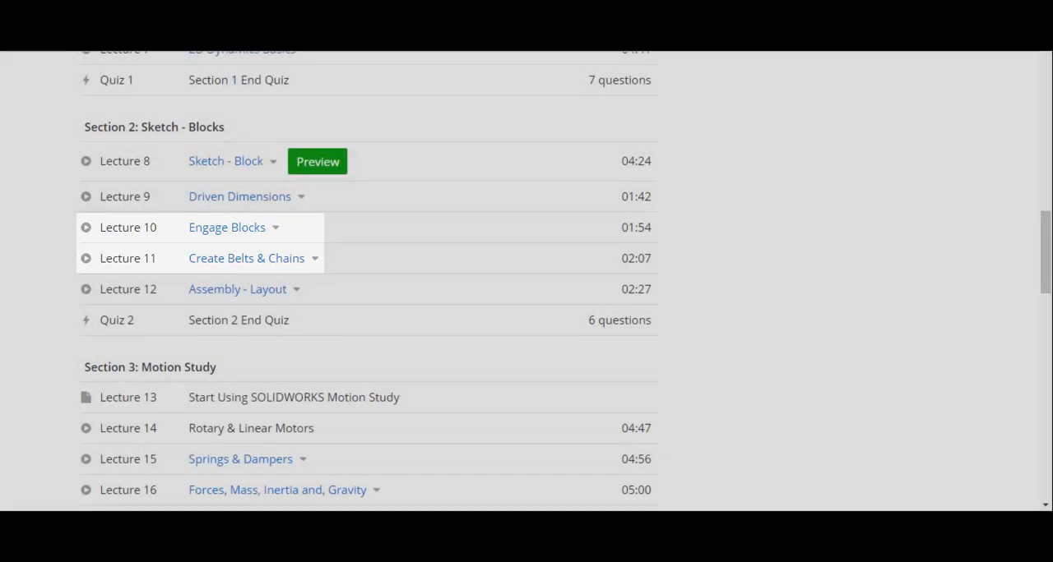
# Scroll down to show Section 3: Motion Study lectures and the start of Section 4: Projects
pyautogui.scroll(-3)
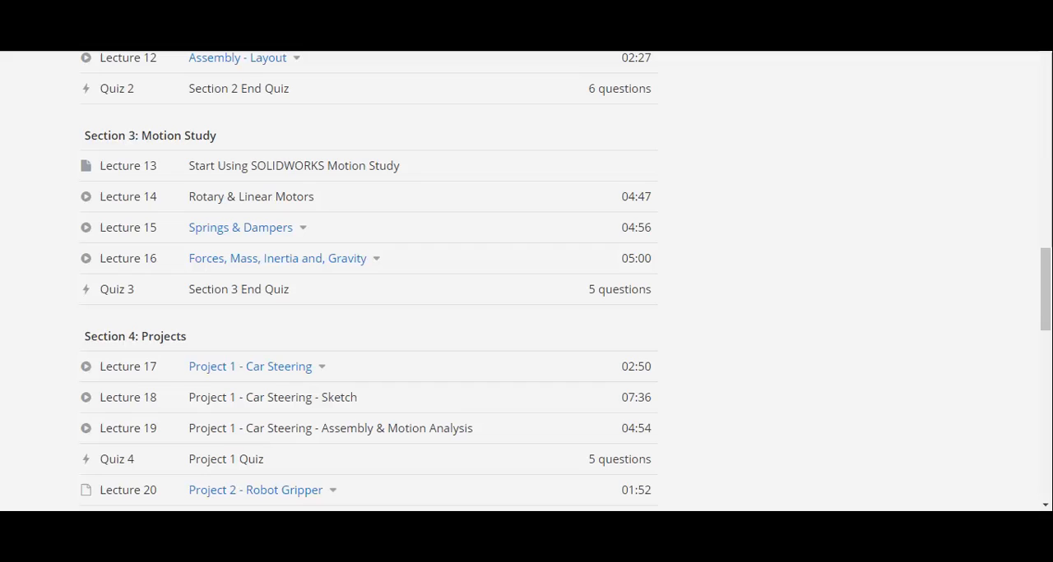
pyautogui.doubleClick(149, 135)
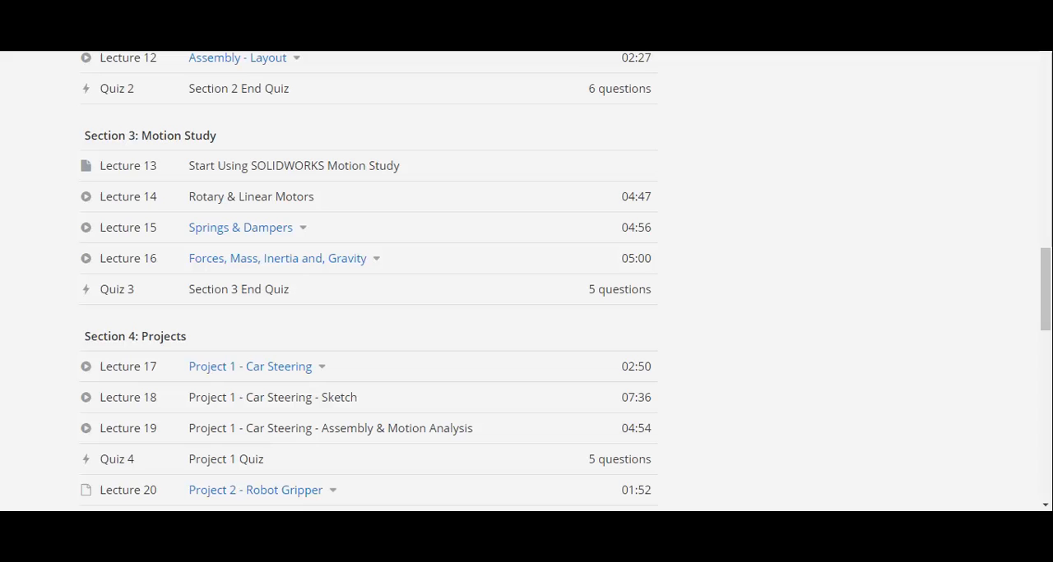
pyautogui.scroll(-3)
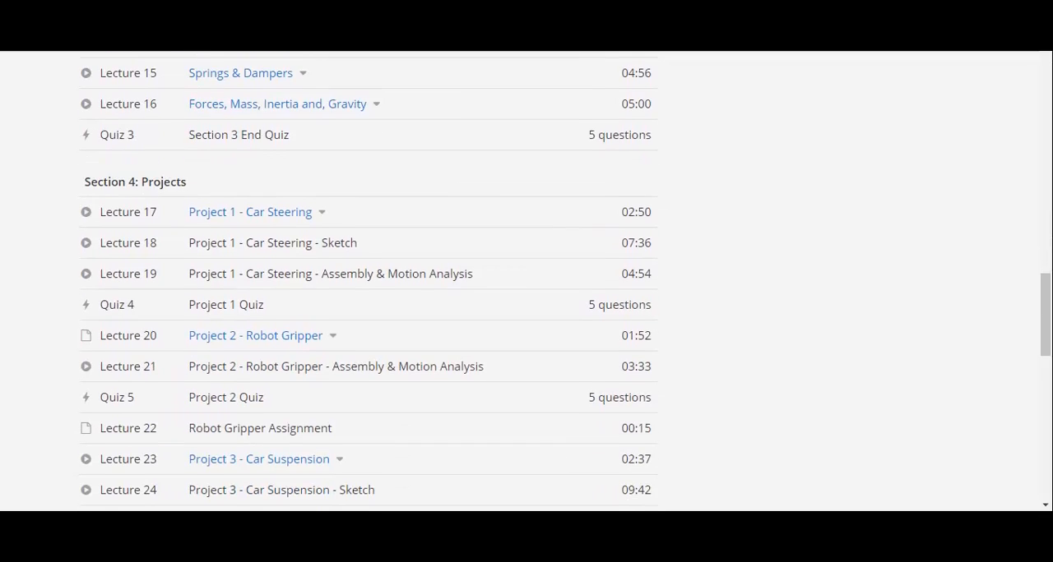
# Scroll through Section 4: Projects past the car suspension lectures to the Project 4 Cam & Follower lectures
pyautogui.scroll(-3)
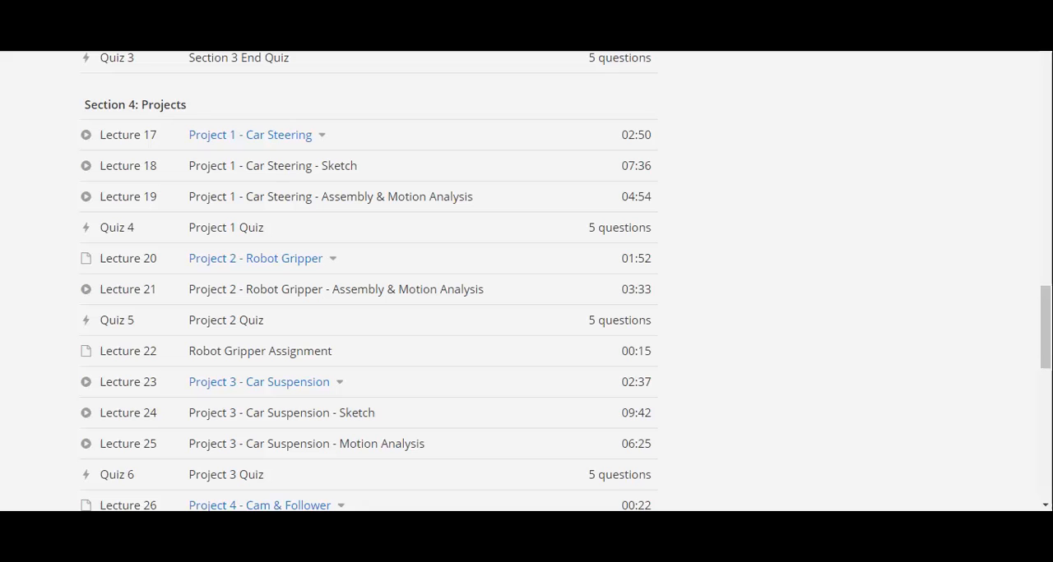
pyautogui.scroll(-3)
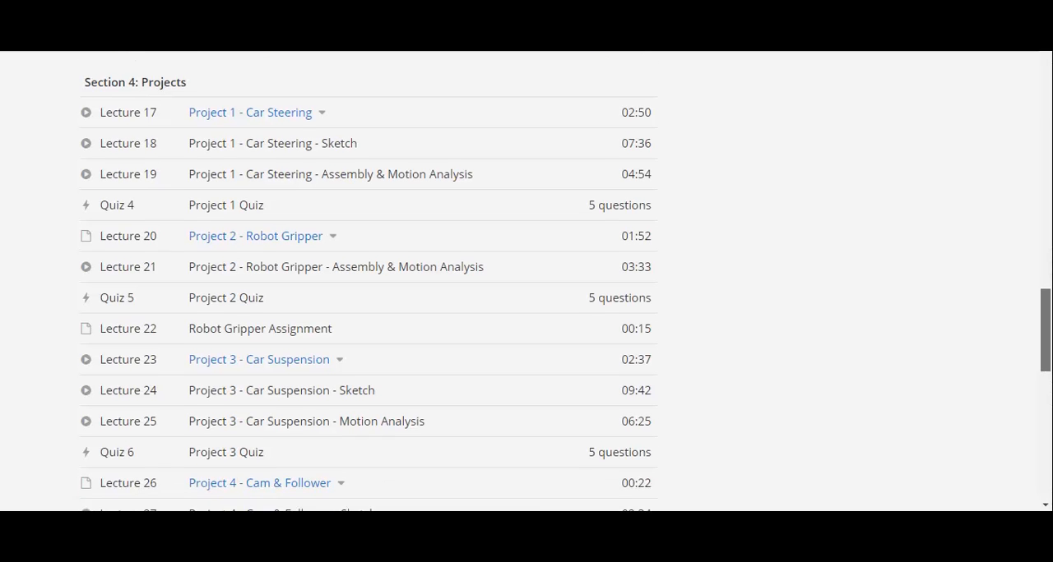
pyautogui.scroll(-3)
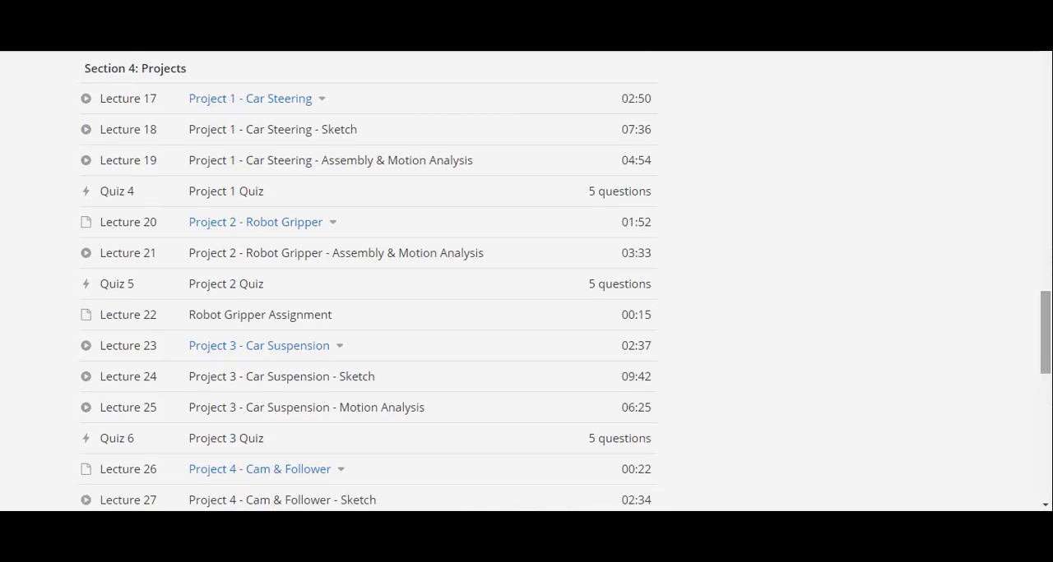